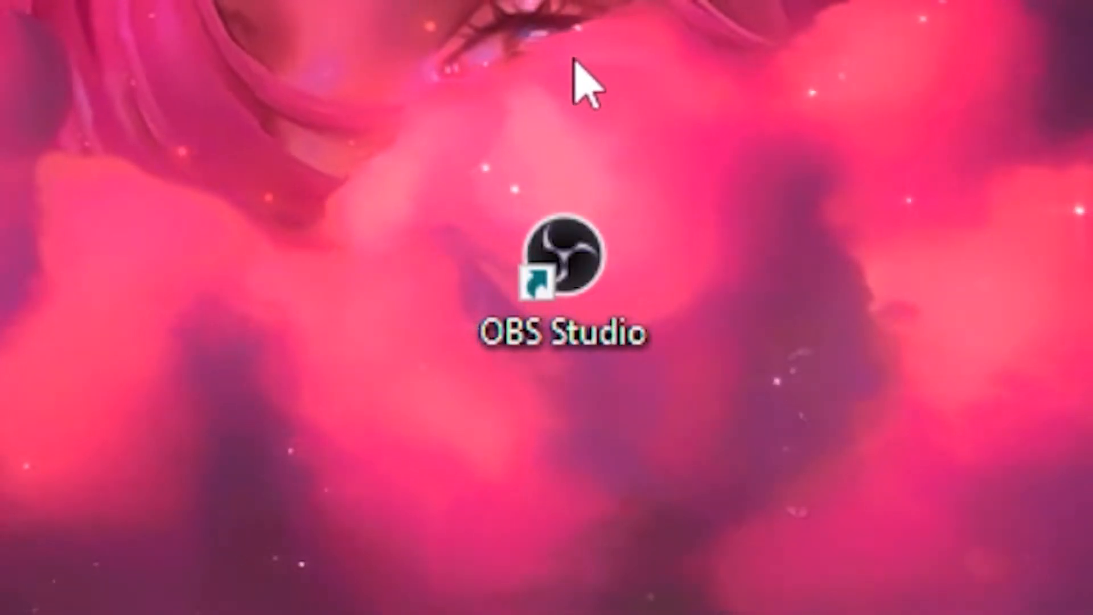
# Step: Launch OBS Studio from its desktop shortcut
pyautogui.click(558, 272)
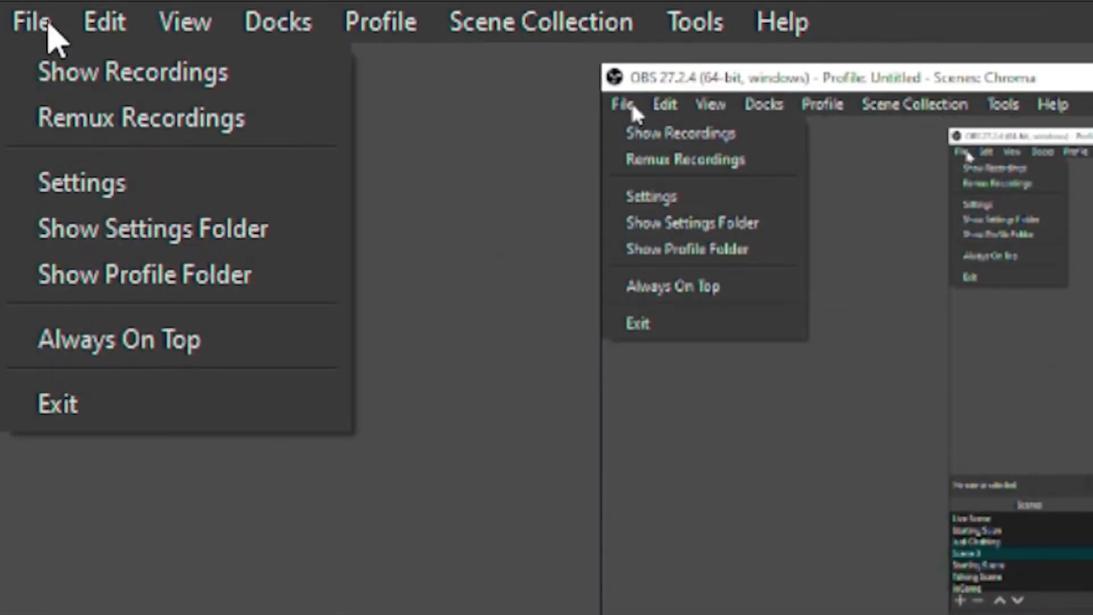
# Step: Open Settings to the Output section in Advanced mode, showing x264 streaming at CBR 5555 Kbps
pyautogui.click(81, 182)
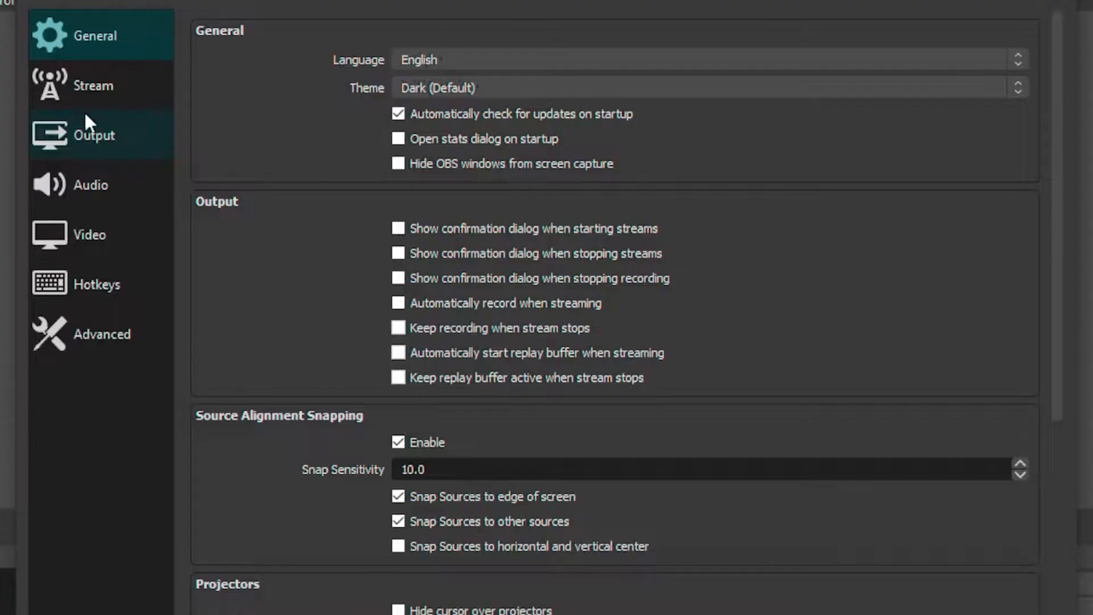
pyautogui.click(93, 134)
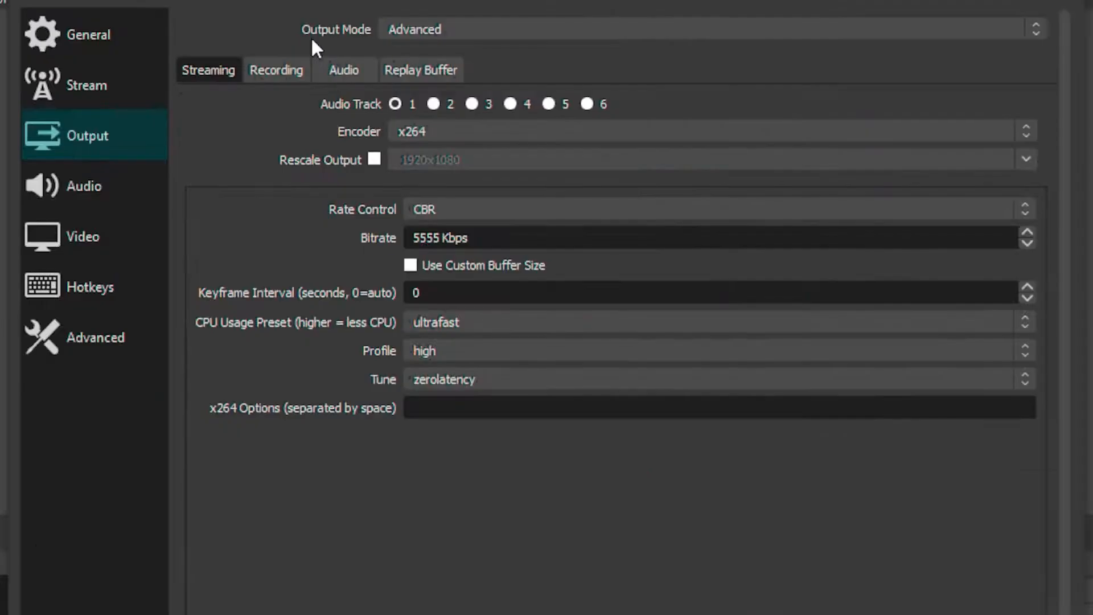
pyautogui.click(704, 29)
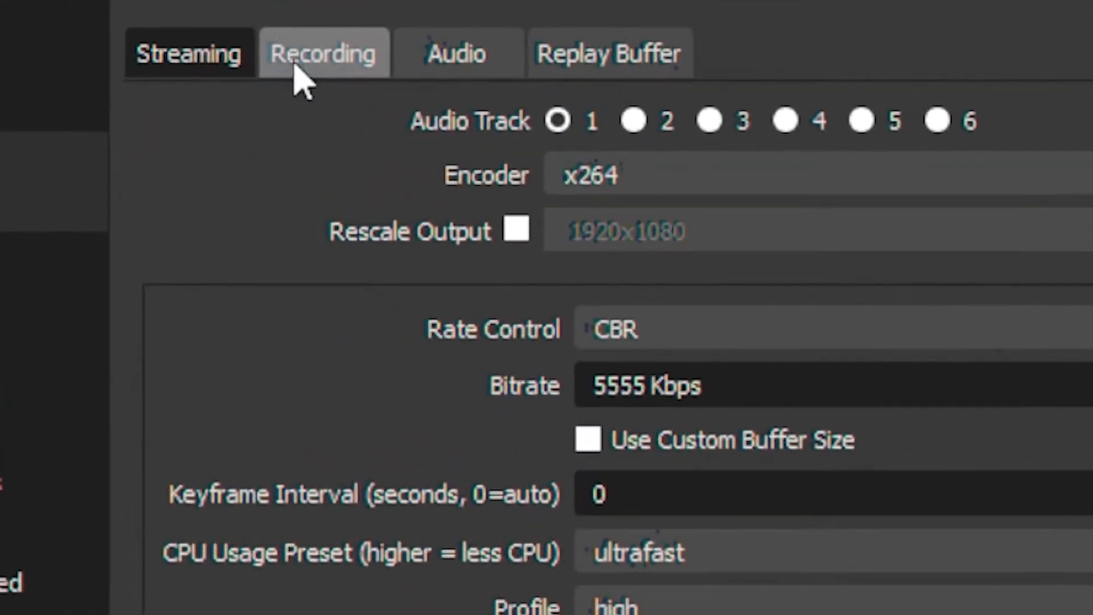
# Step: Review recording settings: Standard type, D:/ path, mp4 format, x264 encoder at CBR 60000 Kbps
pyautogui.click(322, 53)
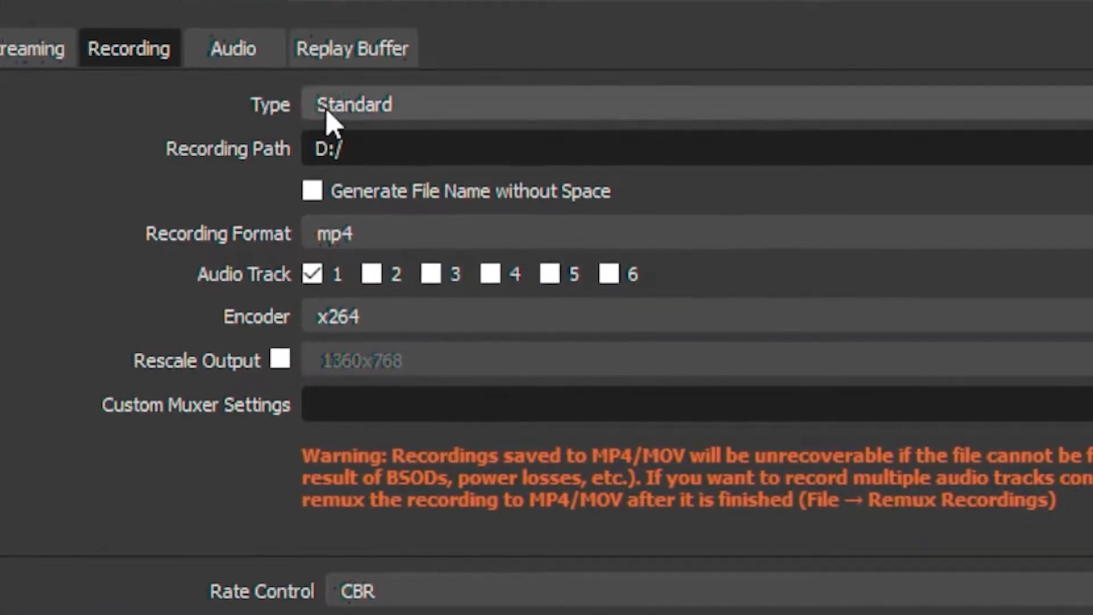
pyautogui.scroll(-3)
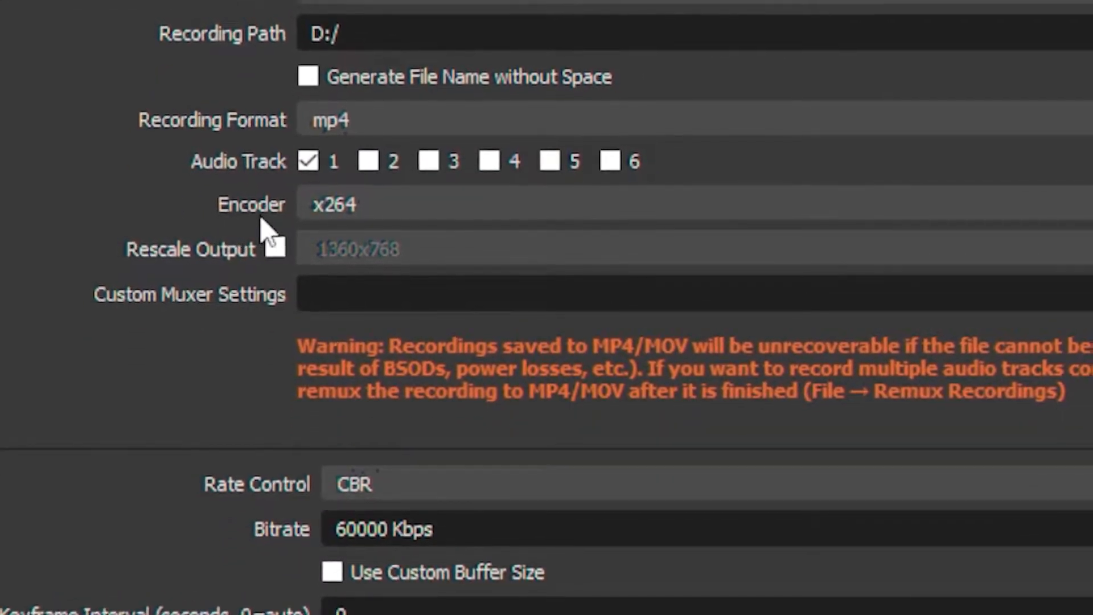
pyautogui.scroll(-3)
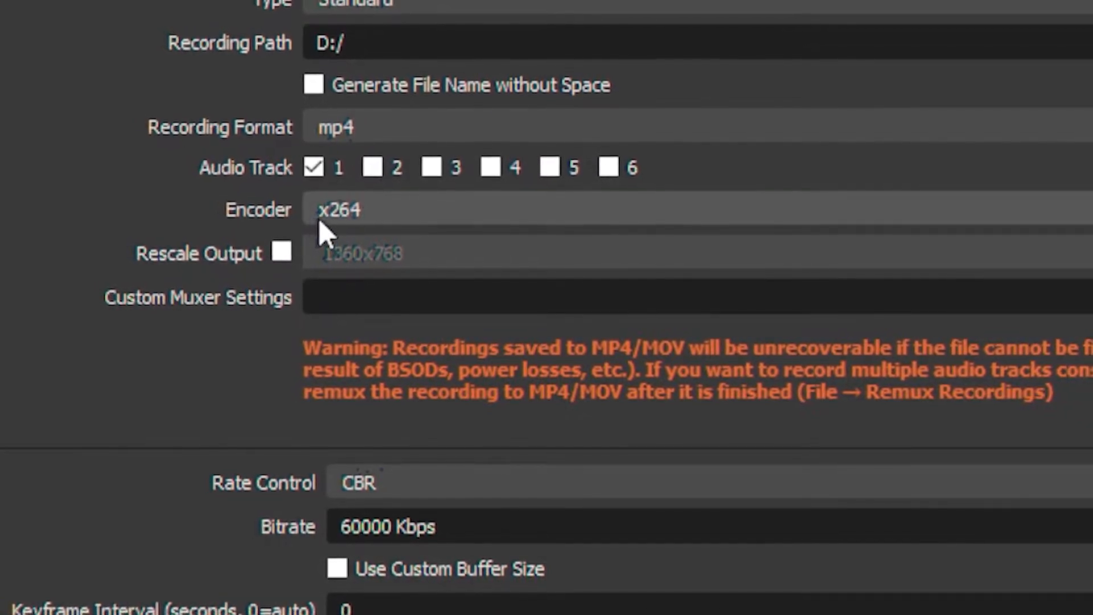
pyautogui.scroll(-3)
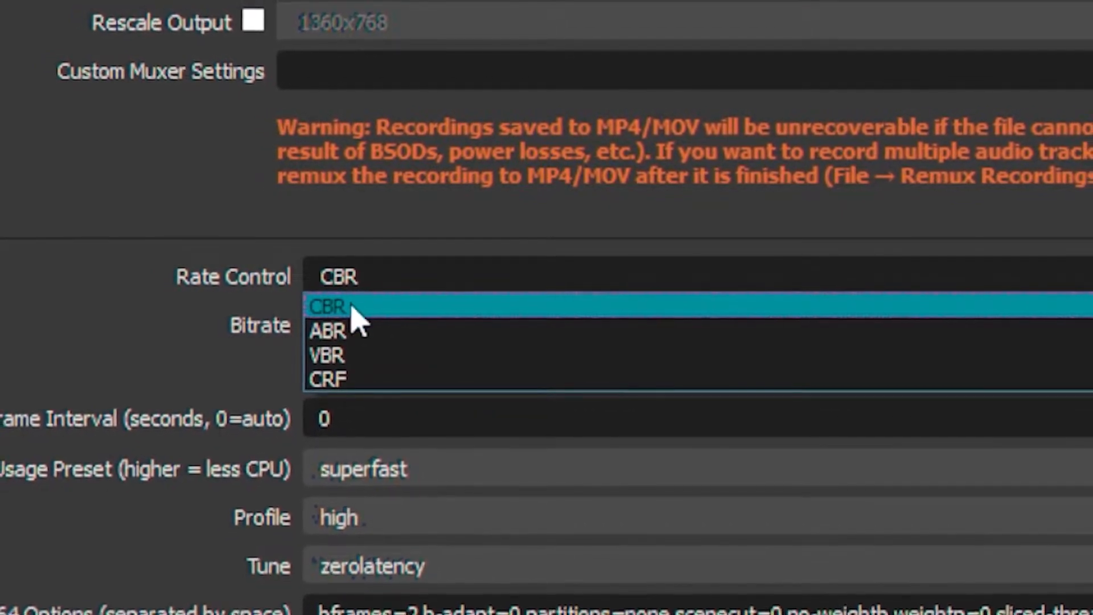
# Step: Keep CBR rate control at 4500 Kbps and check the superfast preset, high profile, zerolatency tune
pyautogui.click(327, 306)
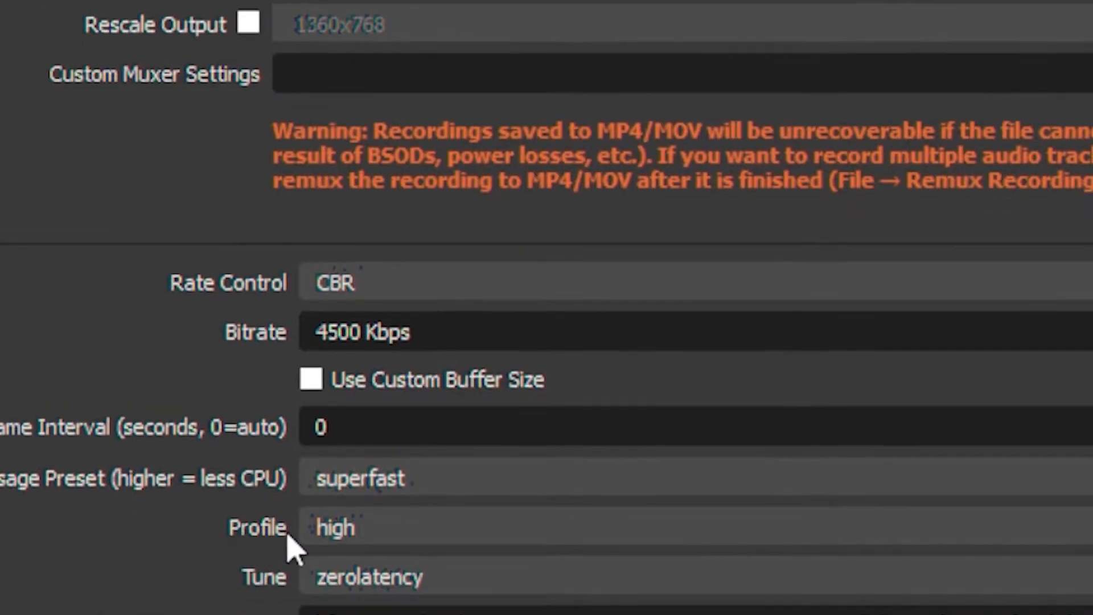
pyautogui.scroll(-3)
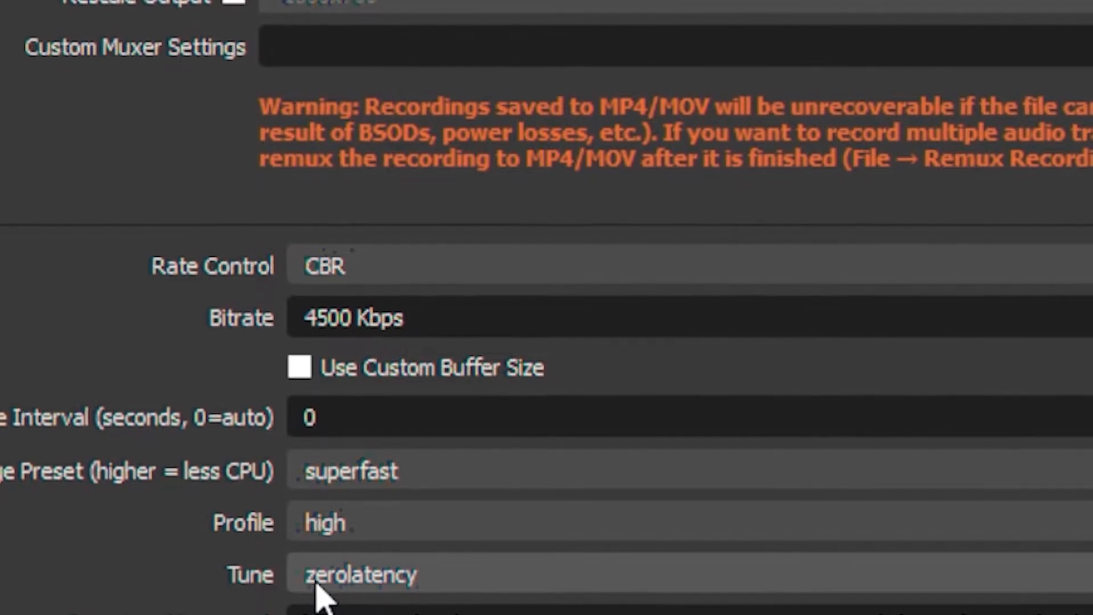
pyautogui.scroll(-3)
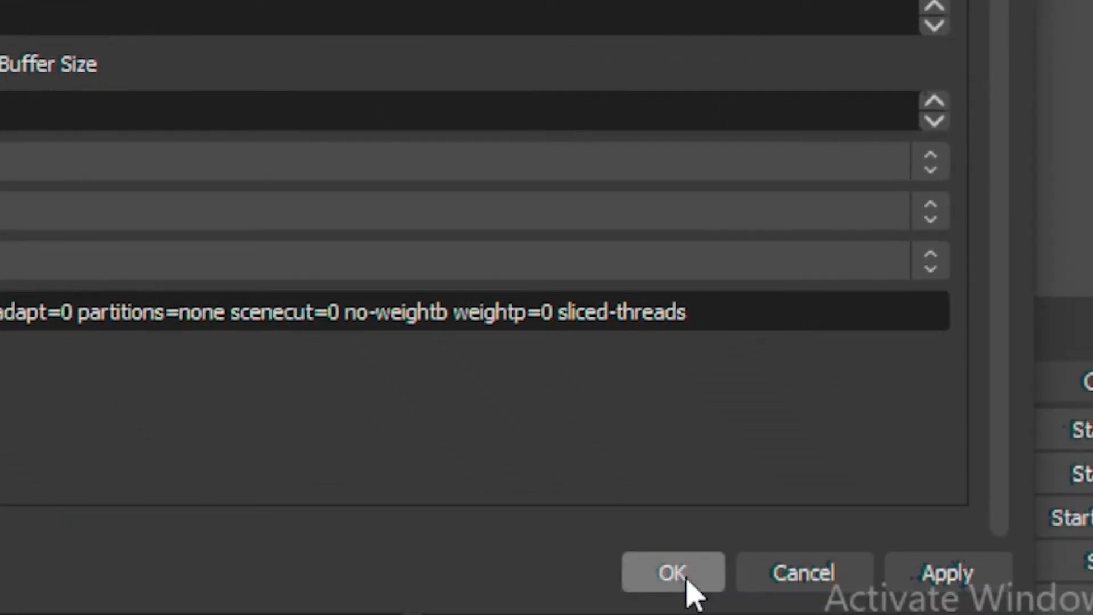
# Step: Save the recording settings with custom x264 options and close the Settings window with OK
pyautogui.click(671, 572)
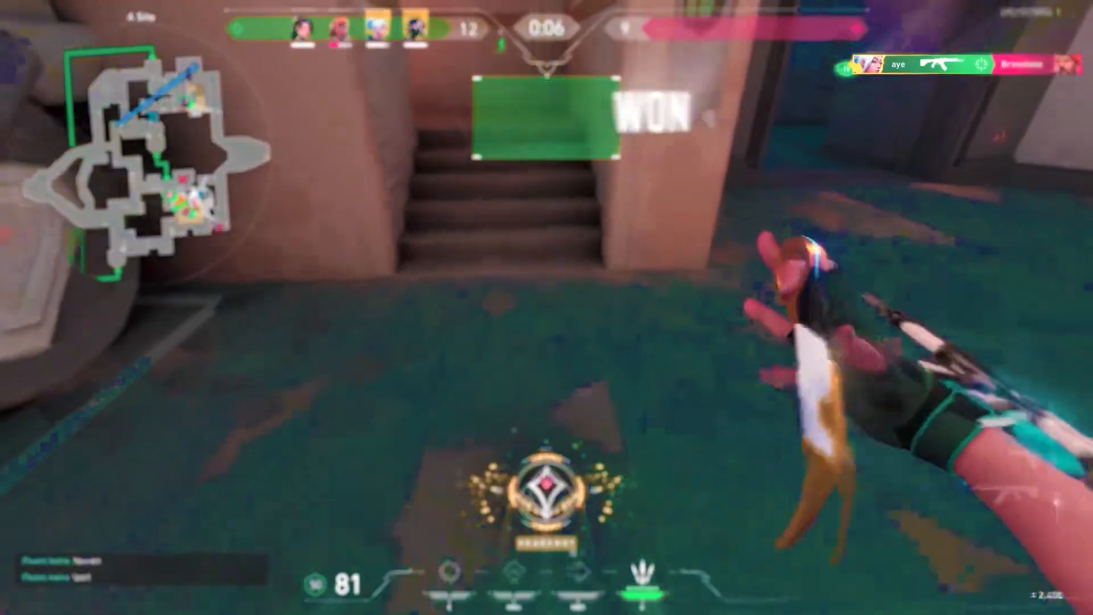